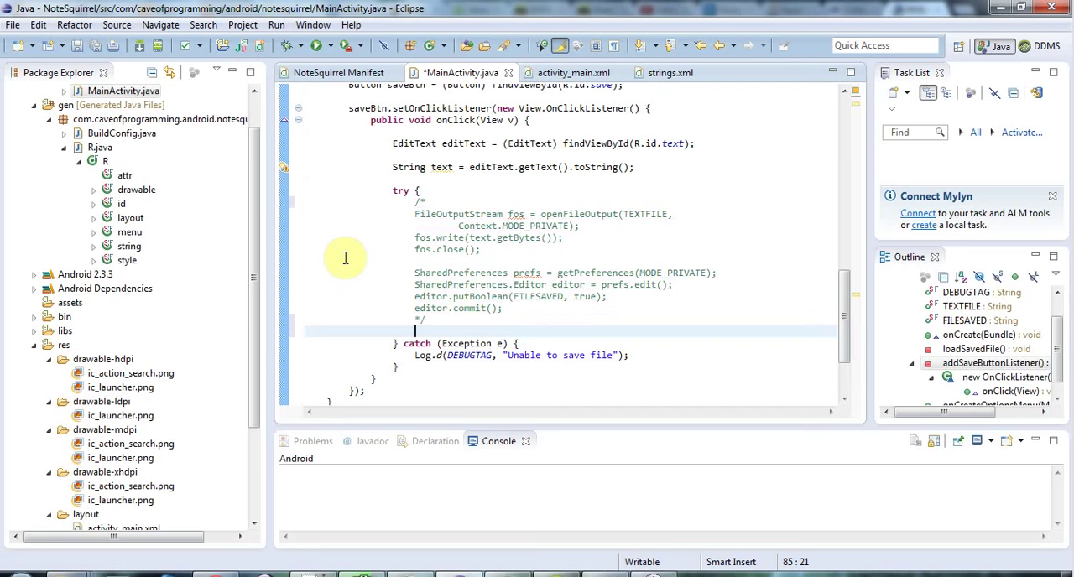
mouse_move(863, 282)
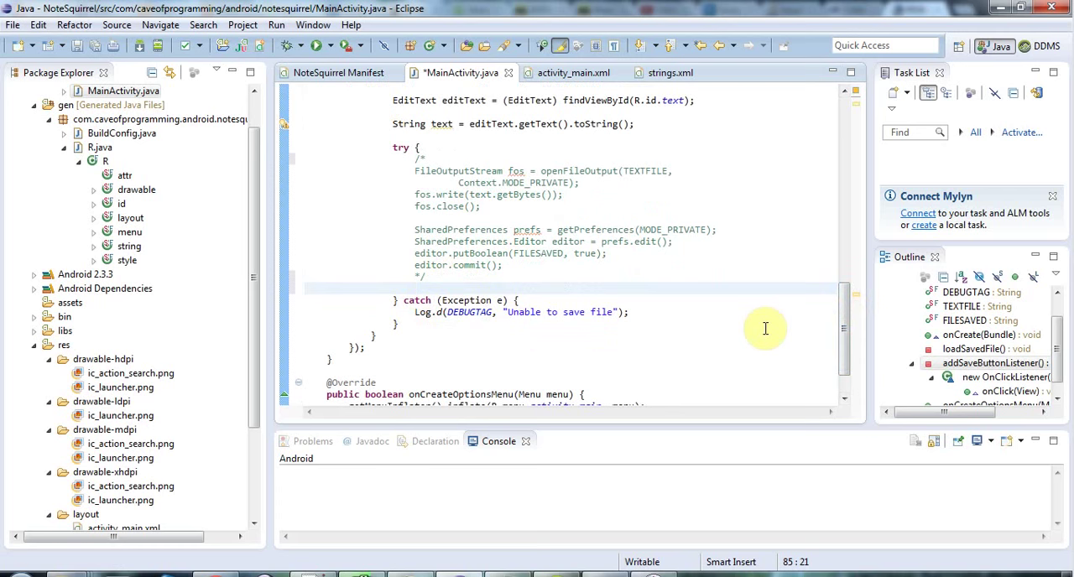
Start a Toast.makeText call on the empty line before the catch block
text(T)
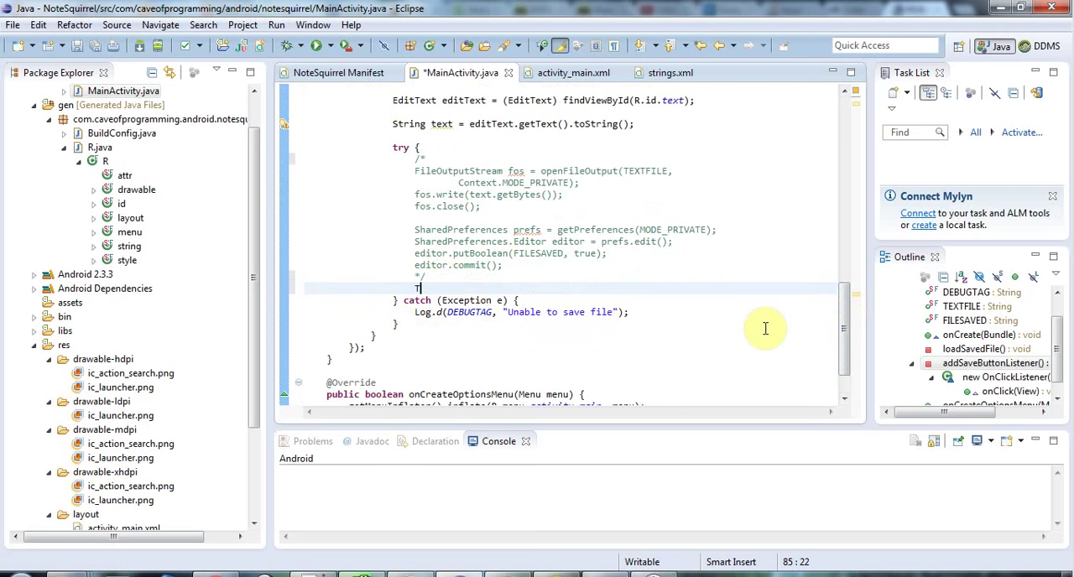
text(oast.makeText(this, text, duration)
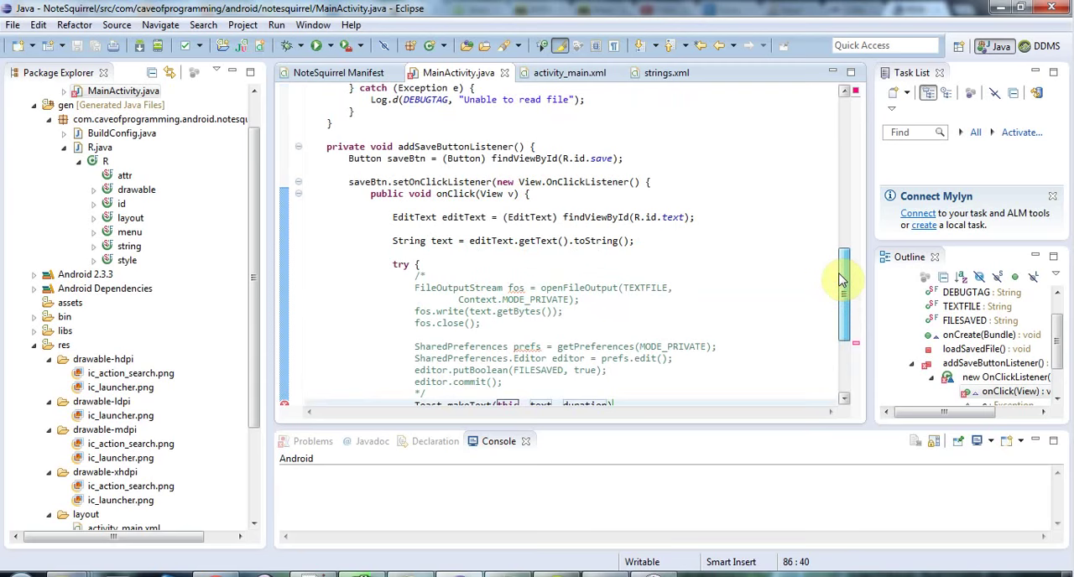
Pass MainActivity.this as the Toast context and Toast.LENGTH_LONG as its duration
scroll(down, 3)
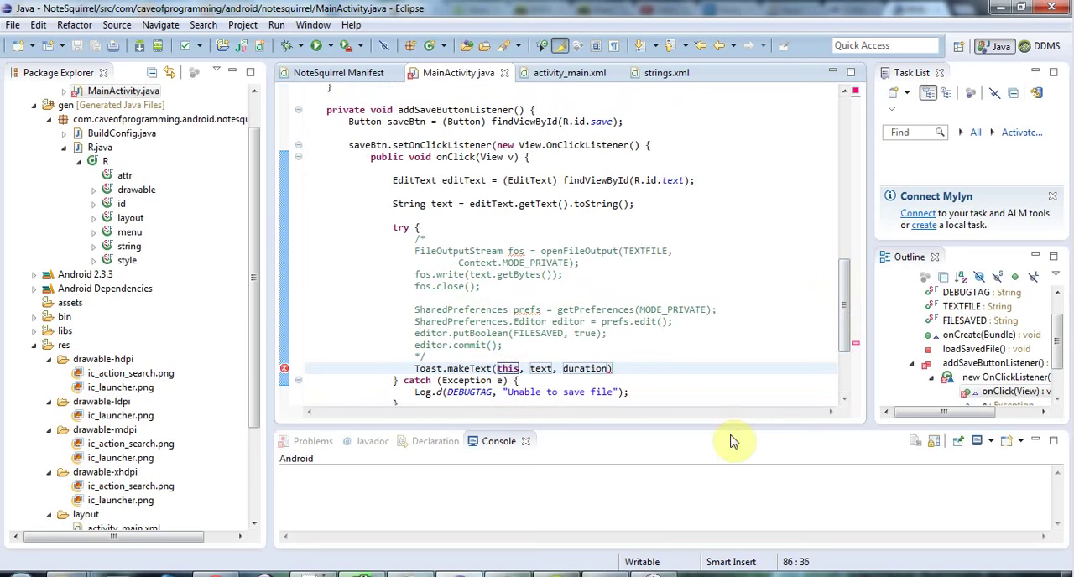
text(MainActivity.)
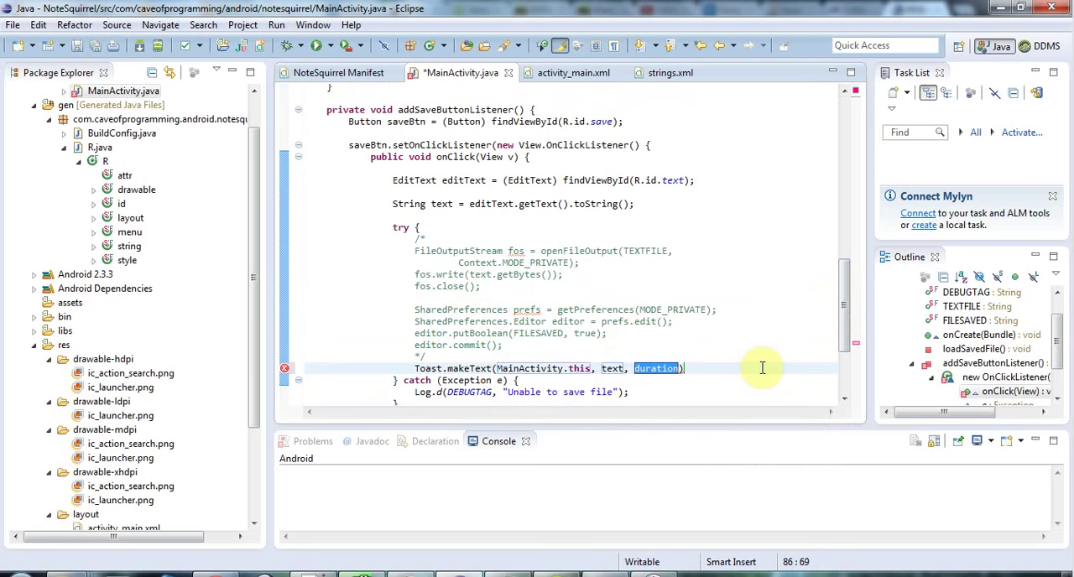
text(Toast.)
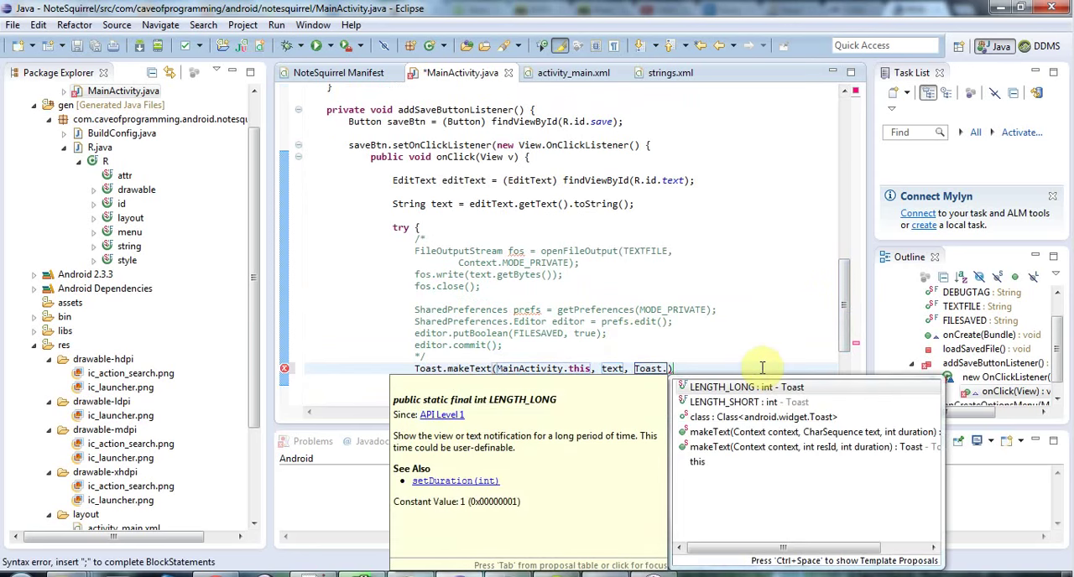
mouse_move(746, 387)
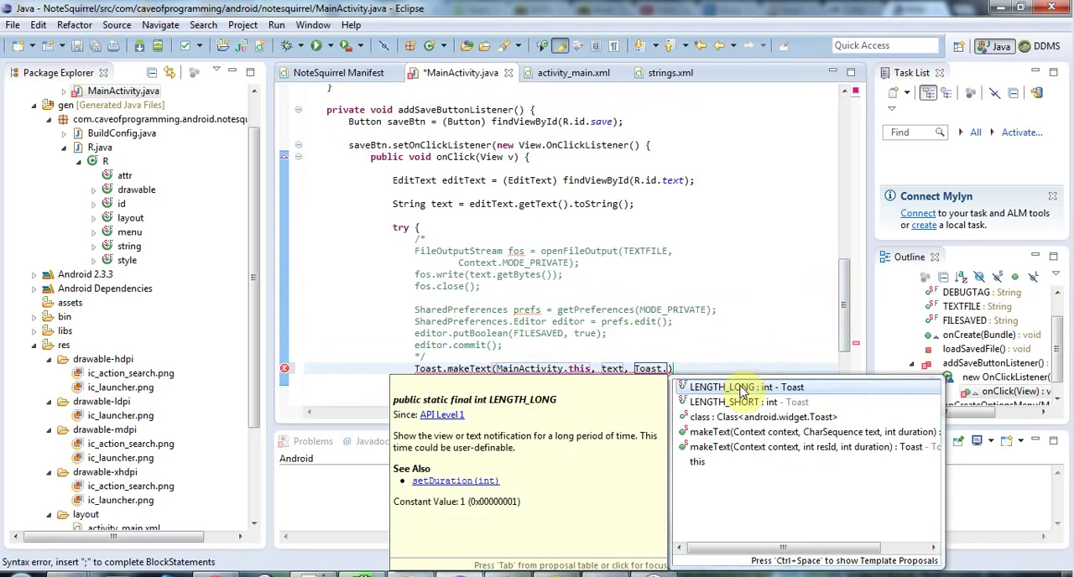
double_click(745, 387)
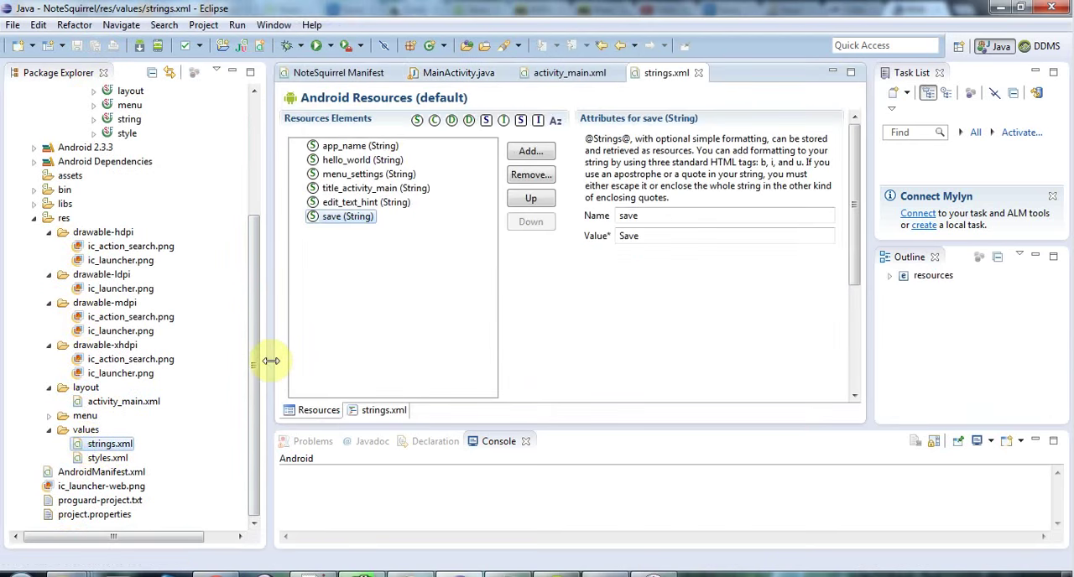
mouse_move(546, 147)
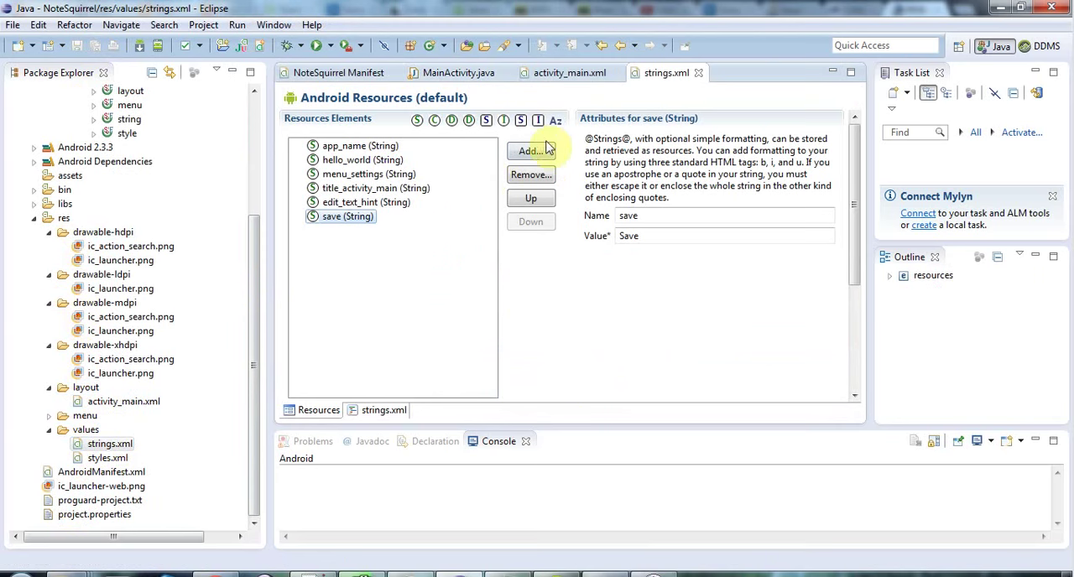
Add a new String resource named toast_cant_save in the Resources editor
click(529, 151)
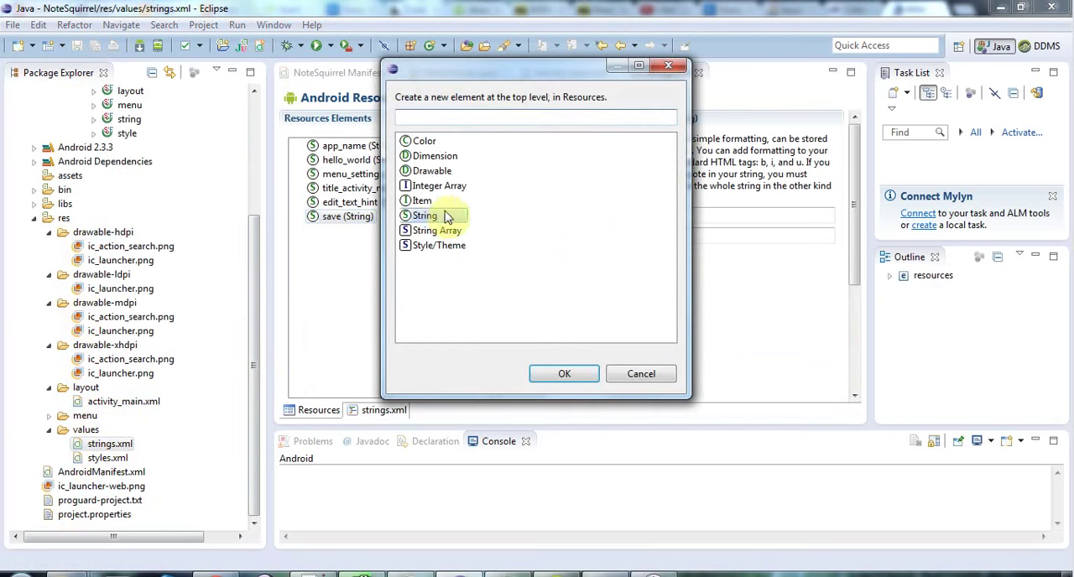
click(564, 373)
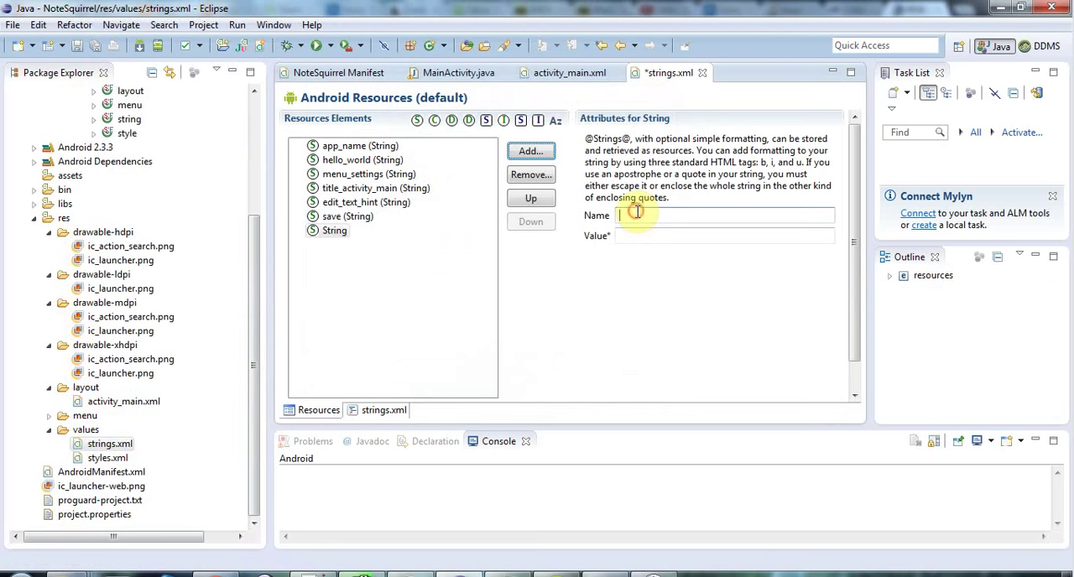
text(toast)
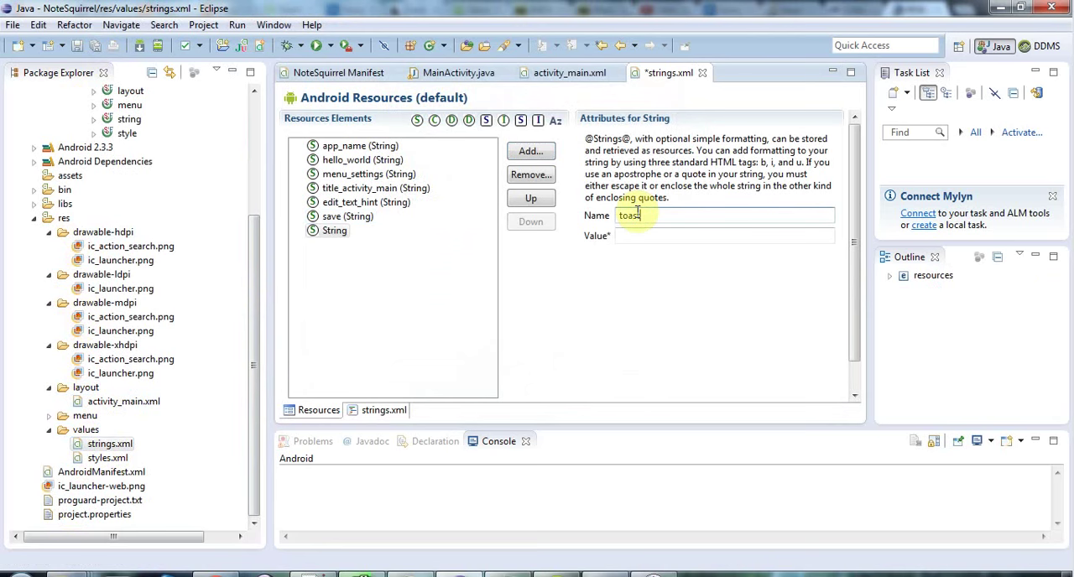
text(_cant)
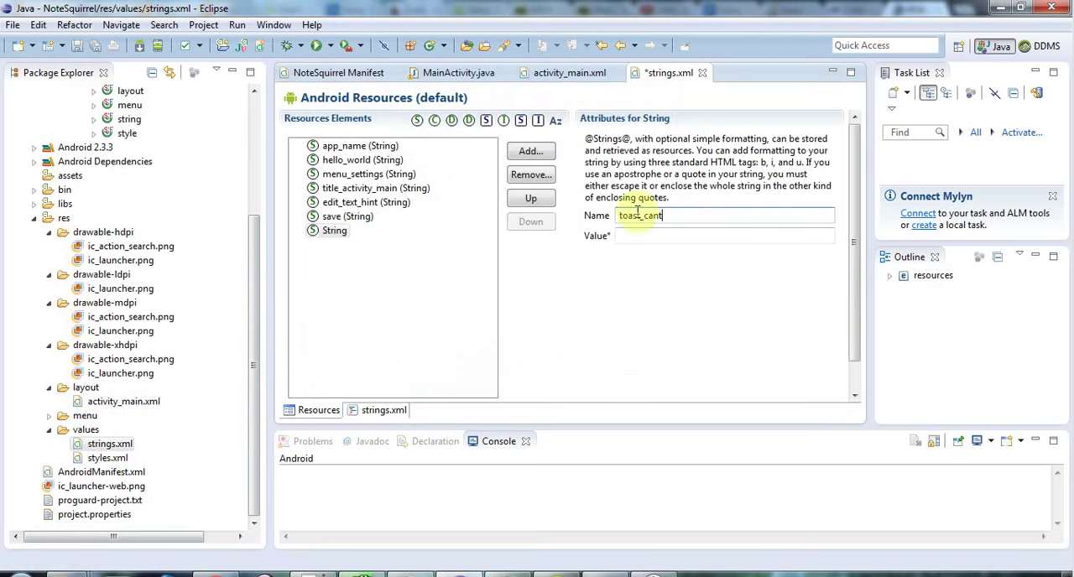
text(_save)
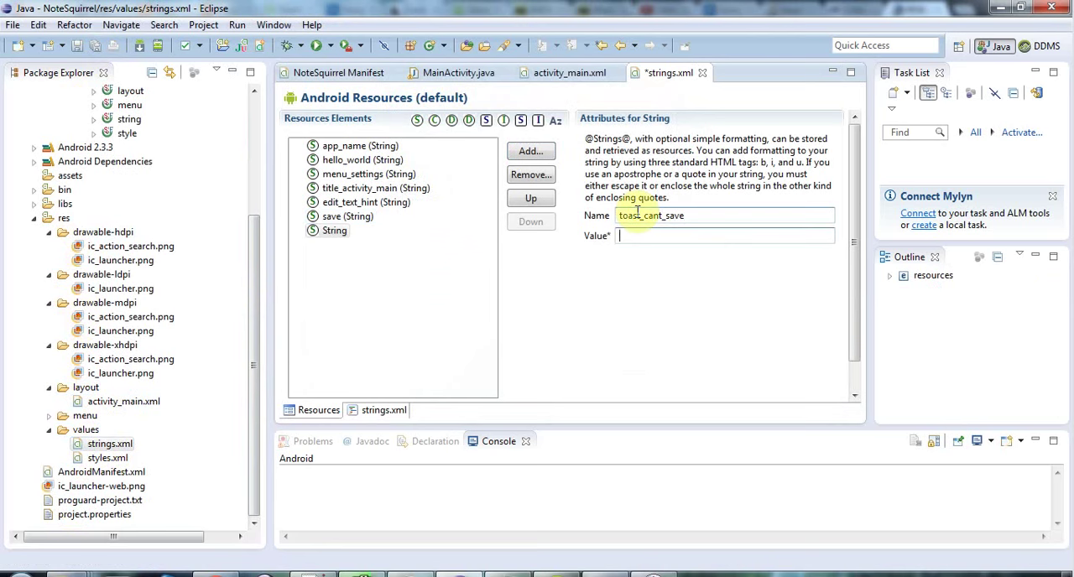
Give it the value "Unable to save note. Is there sufficient space?" and save strings.xml
text(Unab)
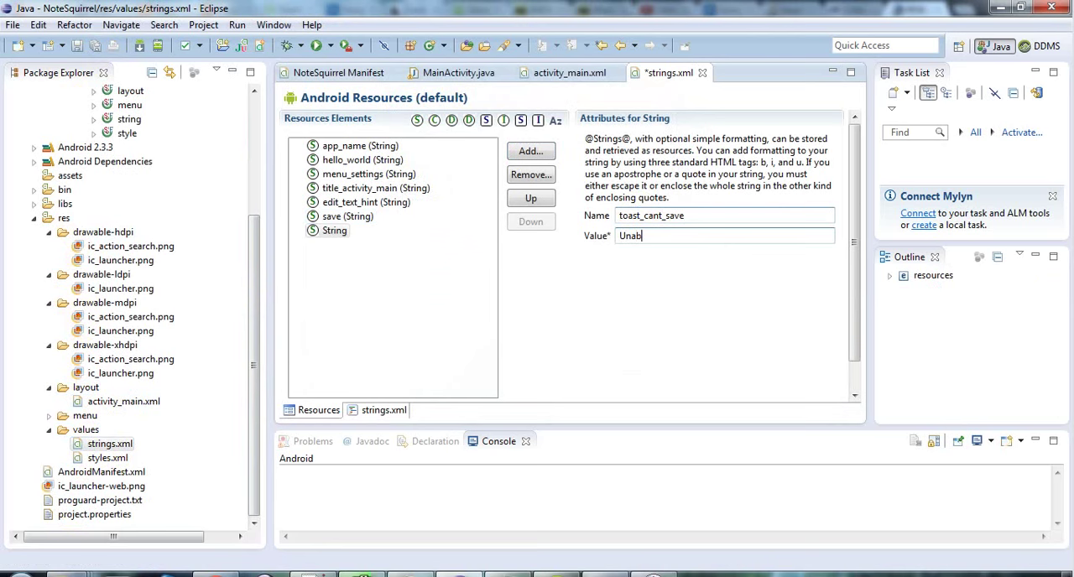
text(le to save)
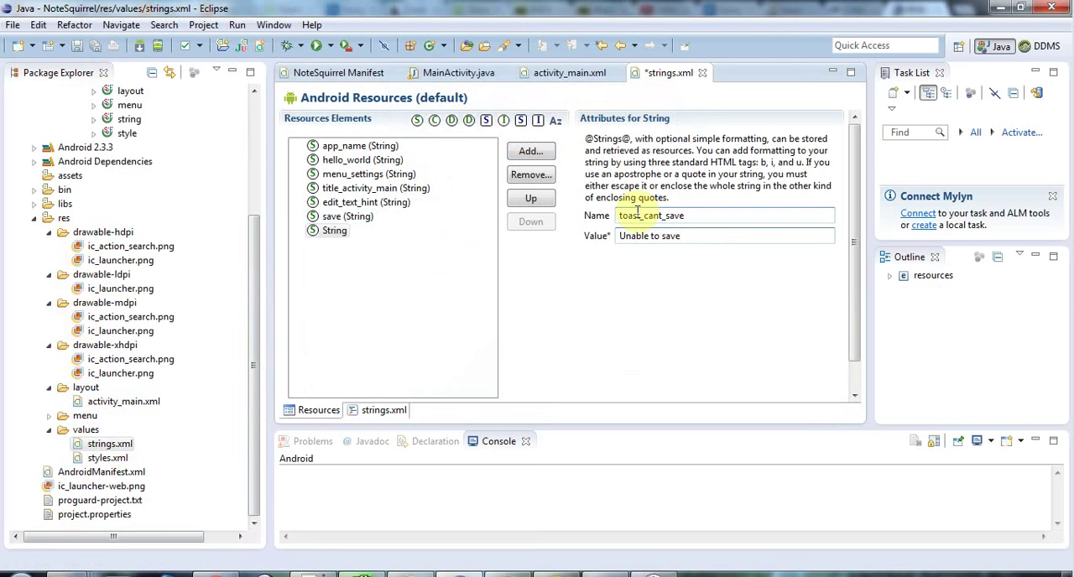
text(notes.)
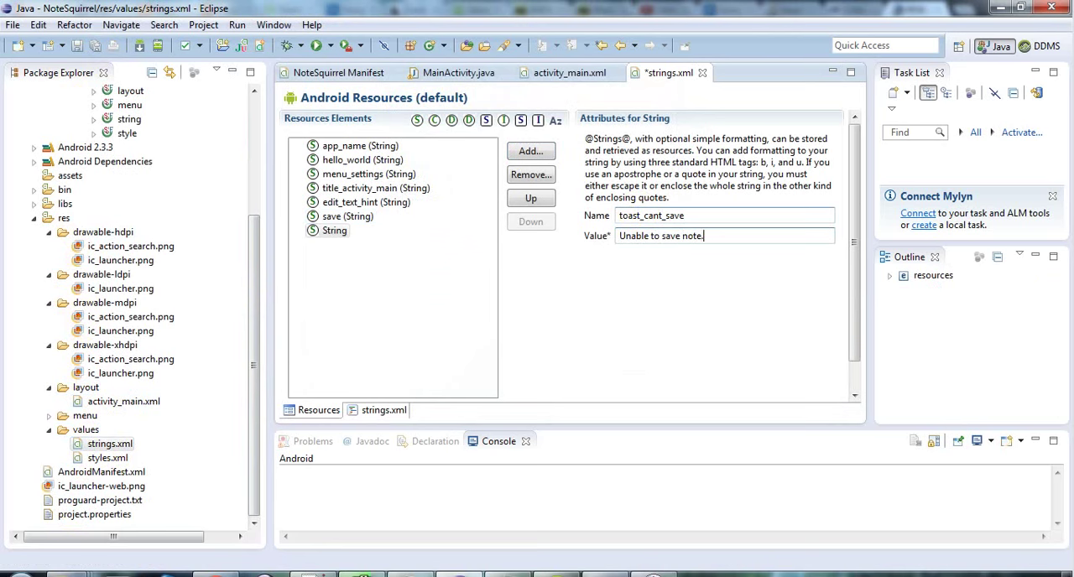
text(Is there)
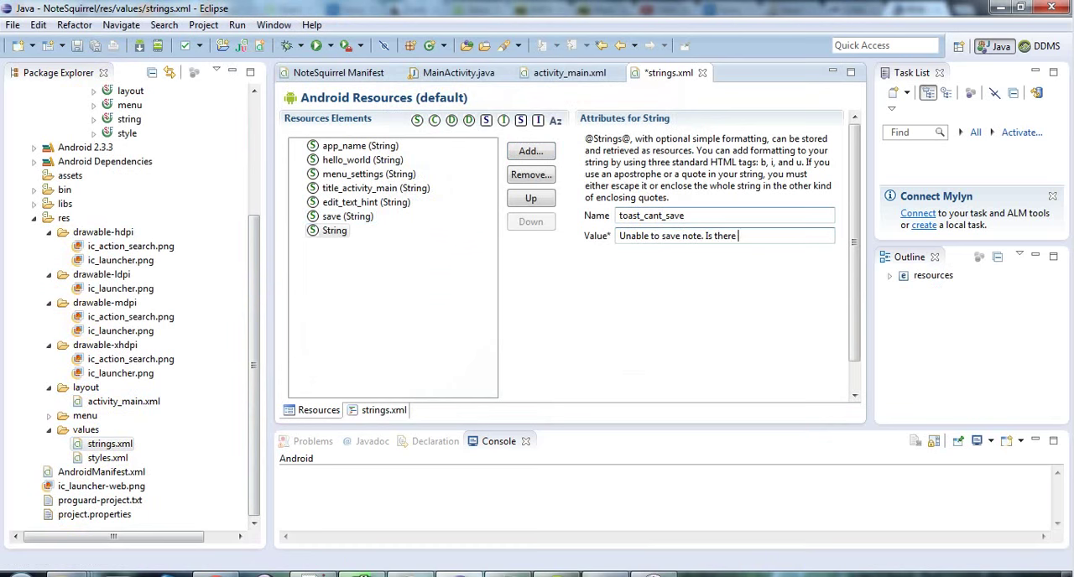
text(sufficient space?)
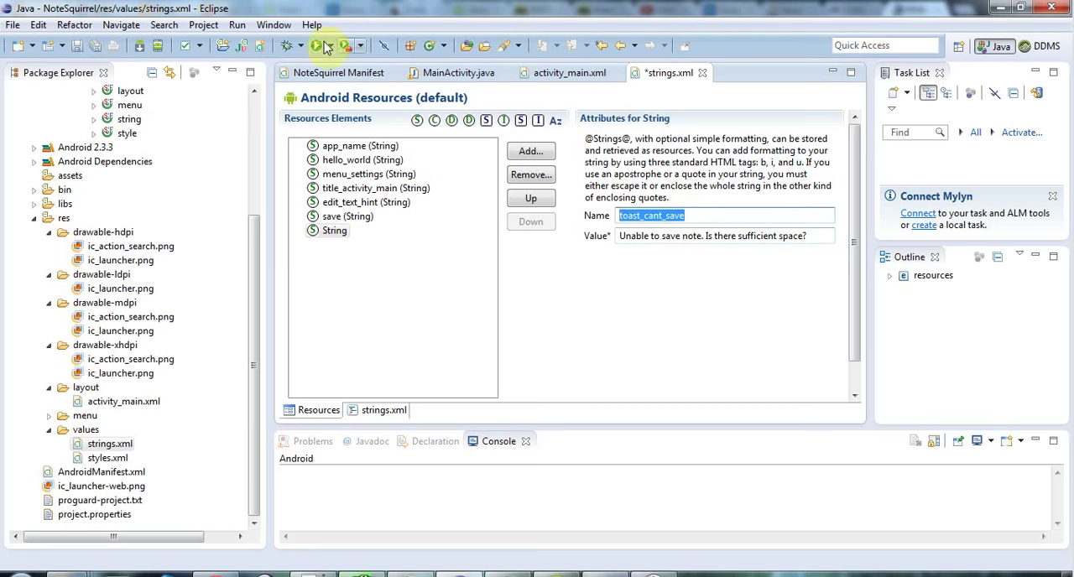
click(318, 46)
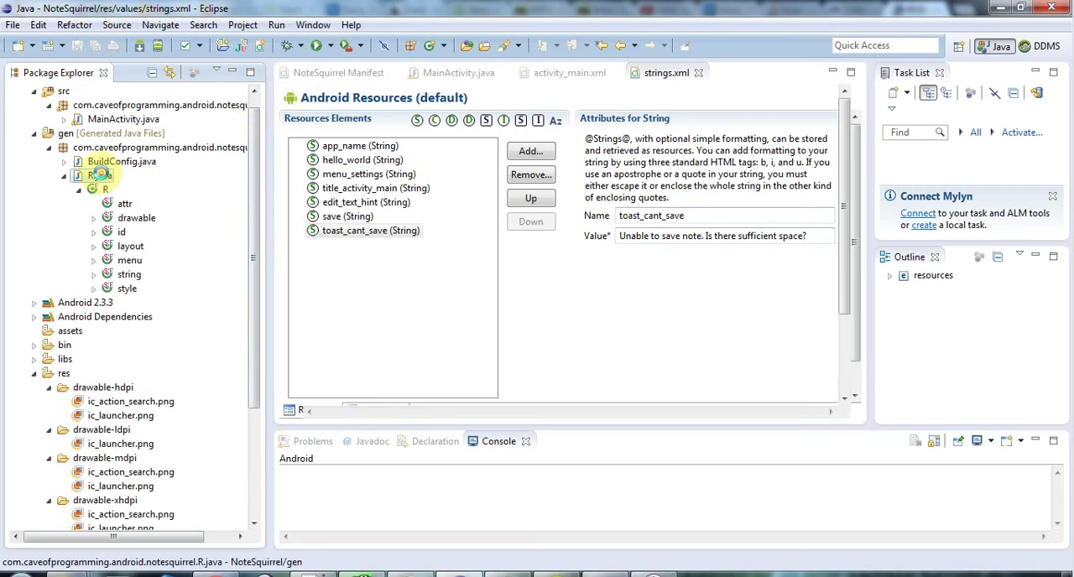
Open the generated R.java and confirm its string class lists toast_cant_save
double_click(99, 175)
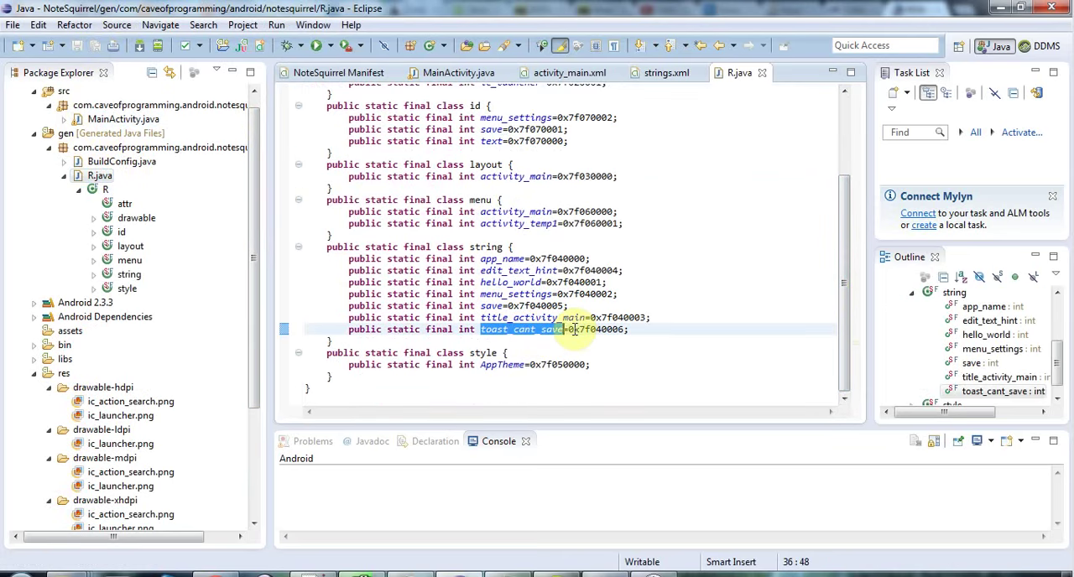
mouse_move(457, 72)
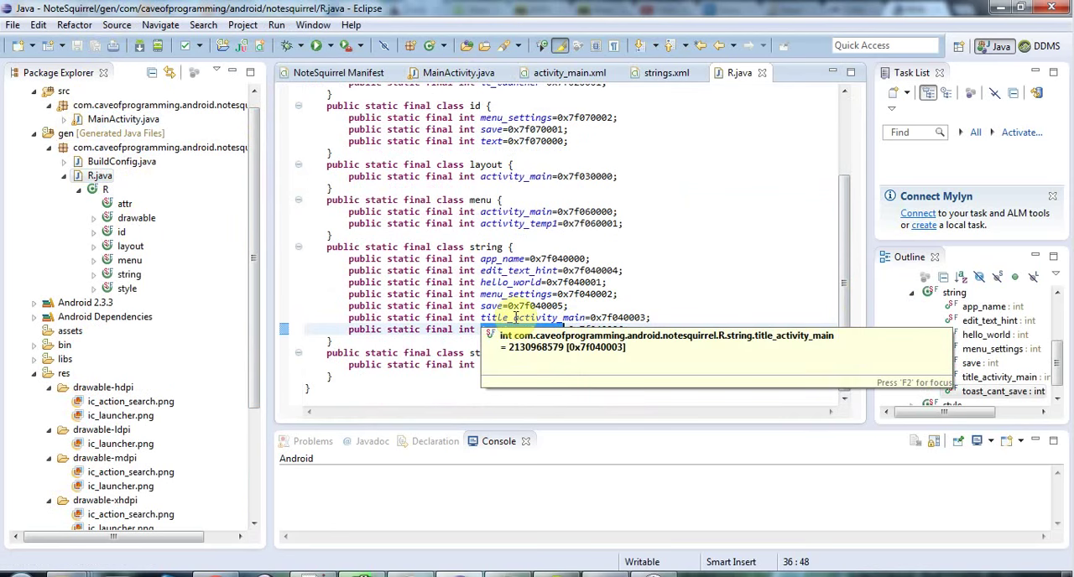
mouse_move(709, 183)
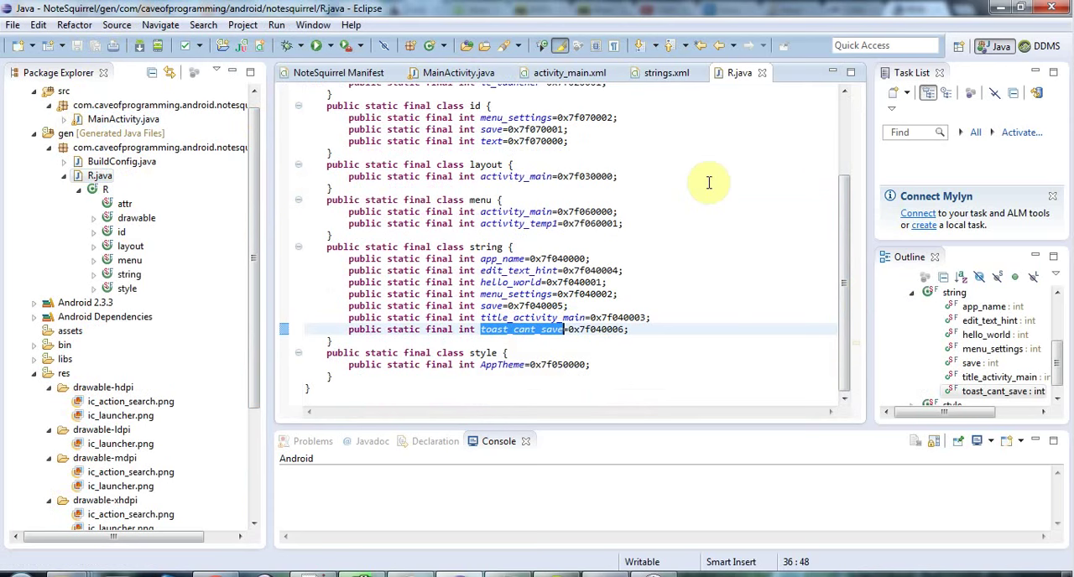
mouse_move(172, 113)
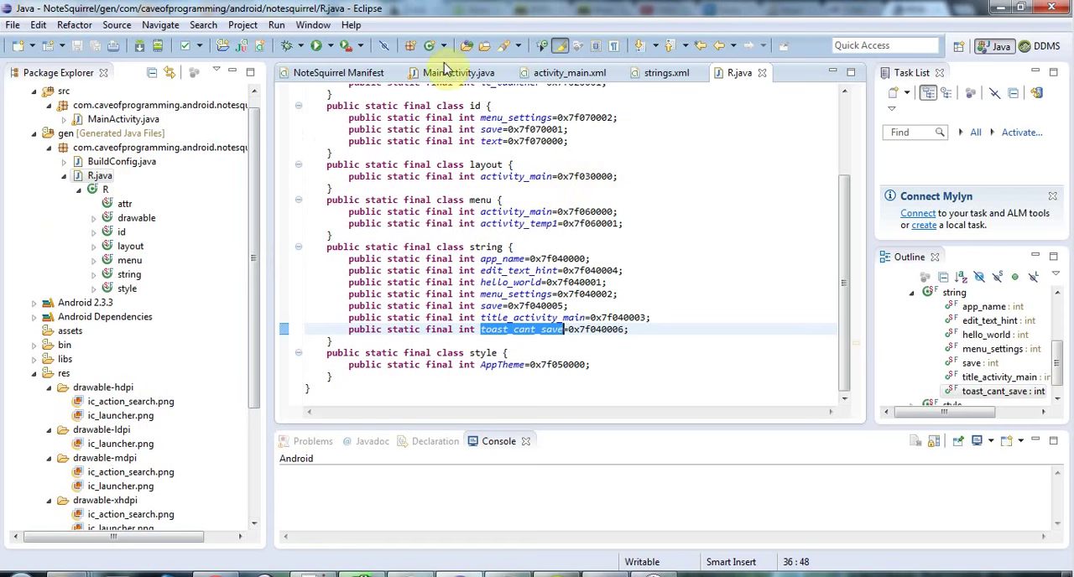
mouse_move(445, 73)
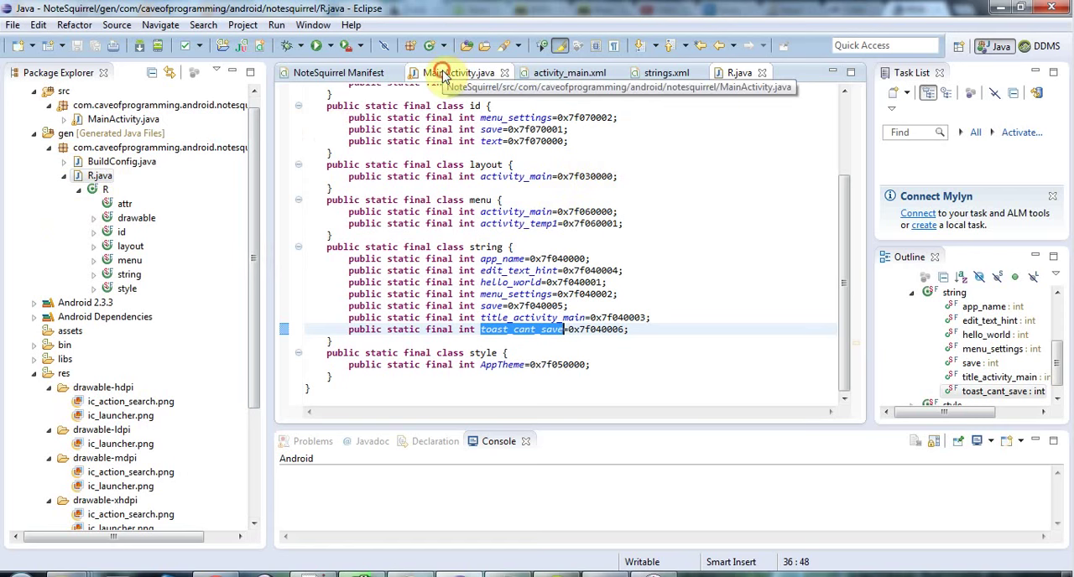
Make the Toast use getString(R.string.toast_cant_save), end with .show(), and save MainActivity.java
click(459, 72)
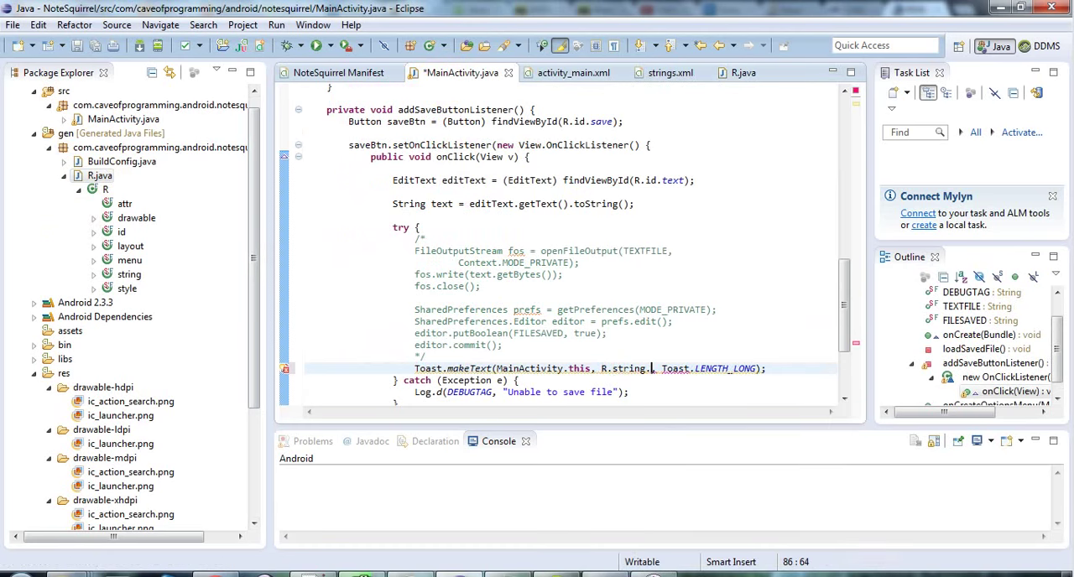
text(.)
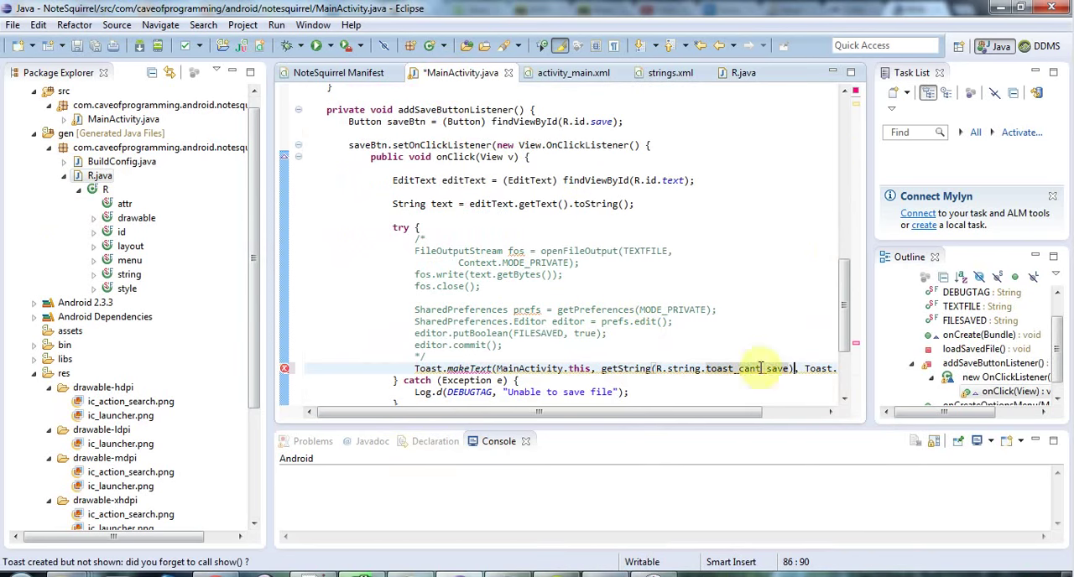
click(625, 368)
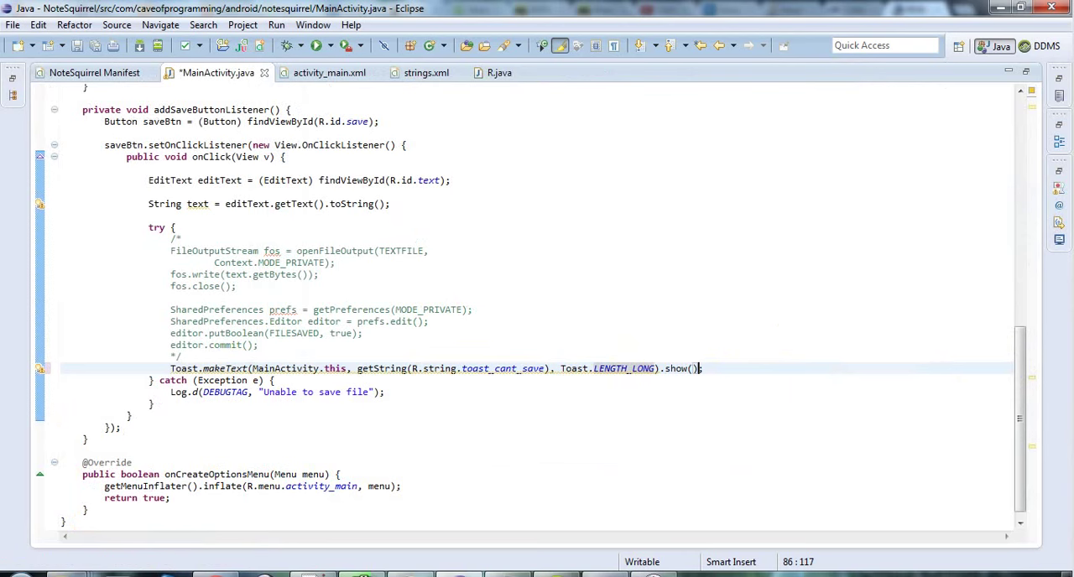
click(92, 46)
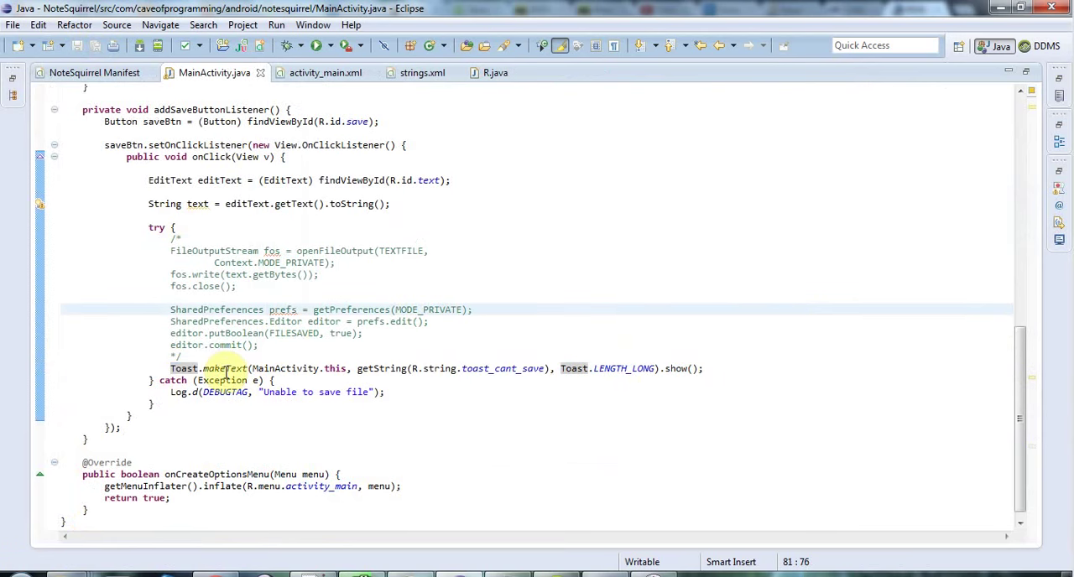
mouse_move(222, 368)
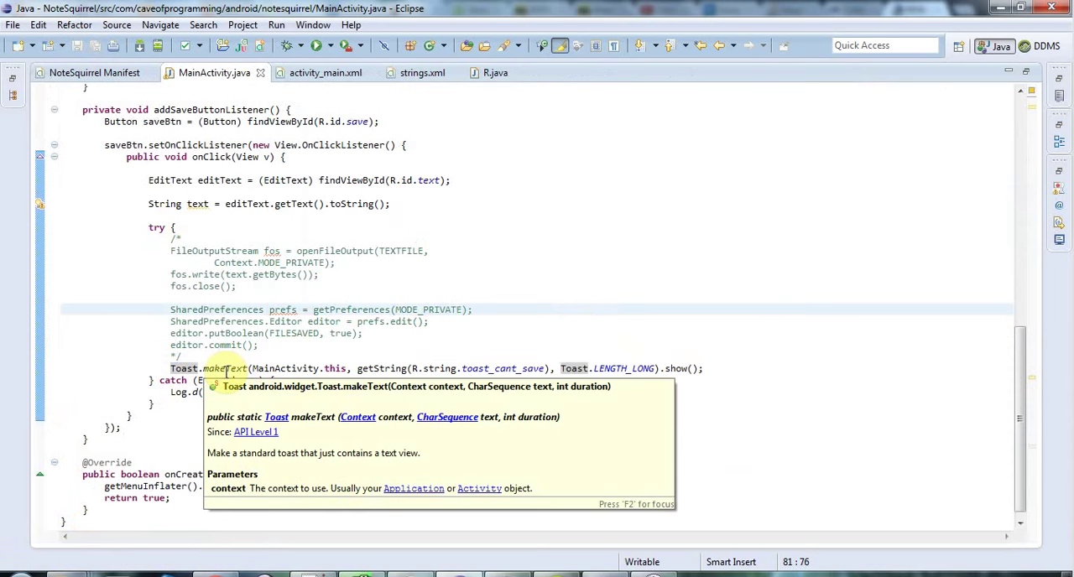
mouse_move(491, 272)
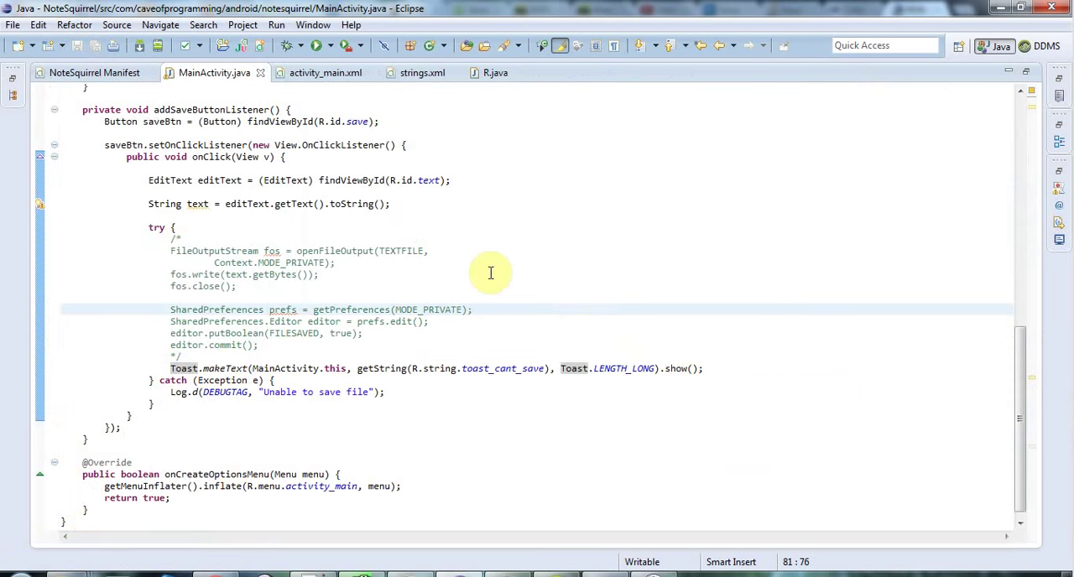
mouse_move(106, 170)
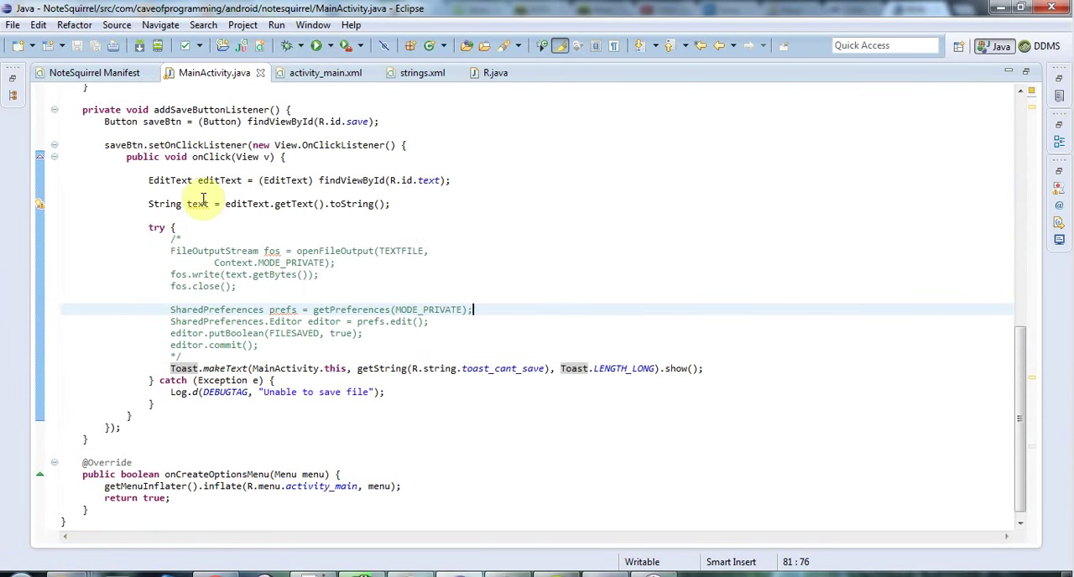
mouse_move(317, 46)
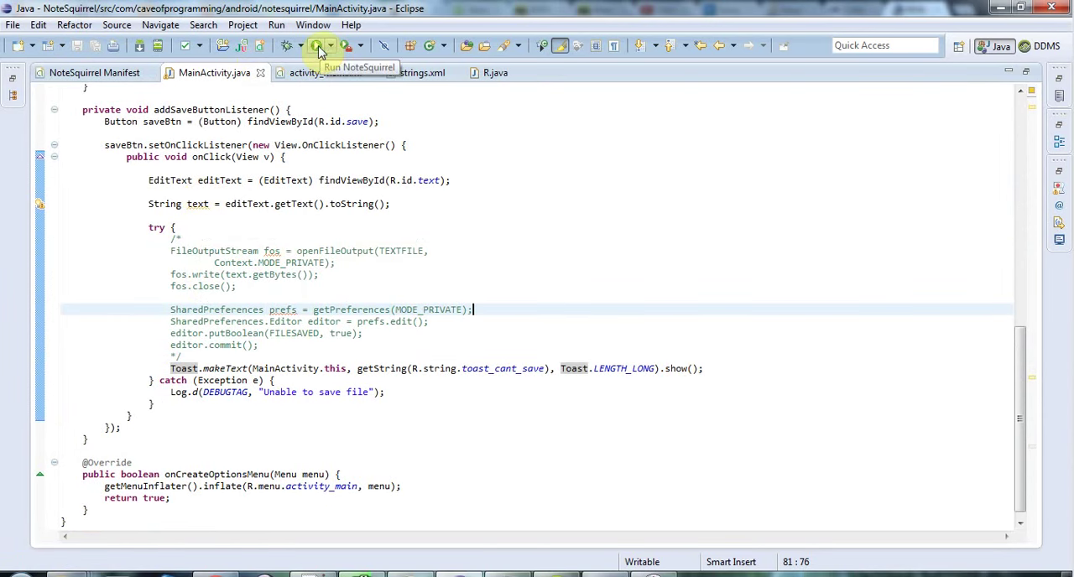
Run NoteSquirrel in the emulator and tap Save to see the "Unable to save note" toast
click(318, 45)
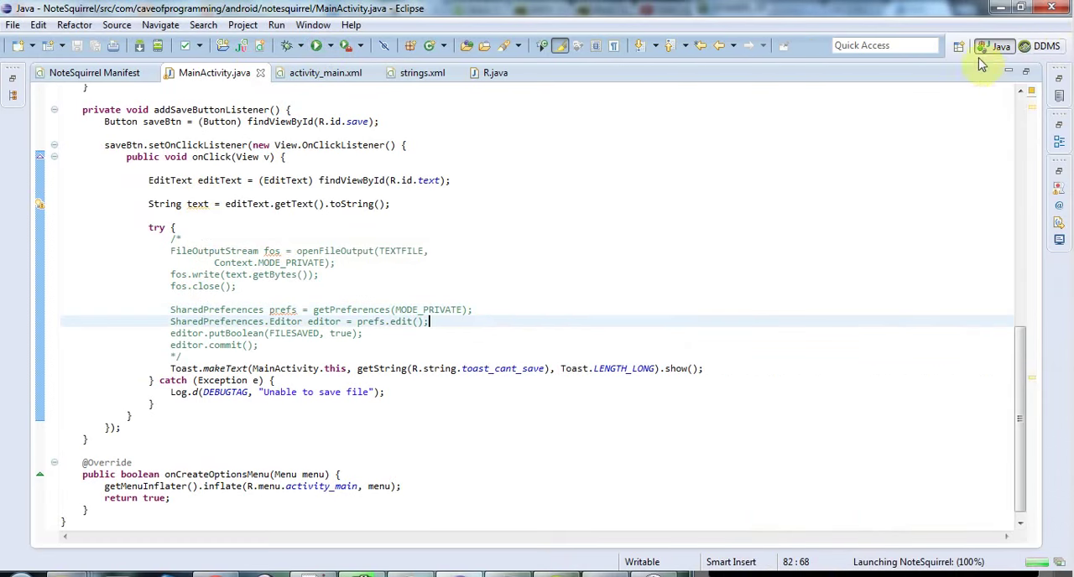
mouse_move(527, 431)
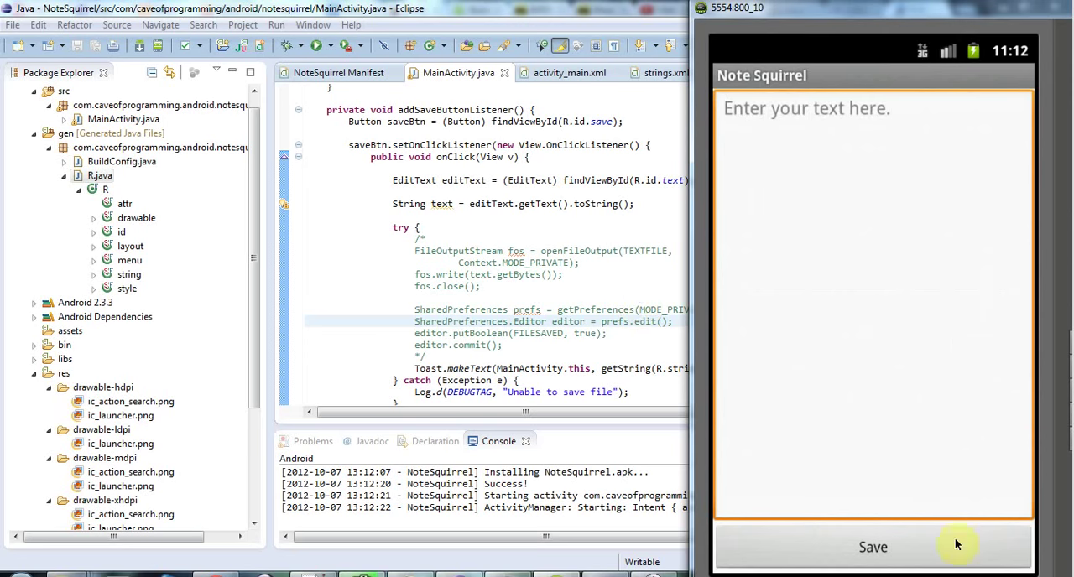
click(873, 546)
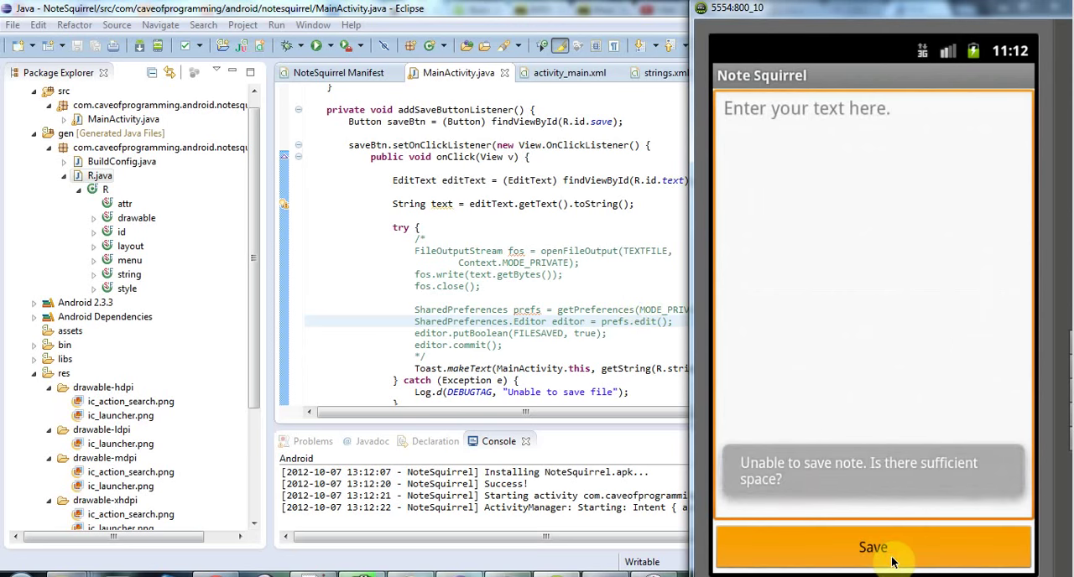